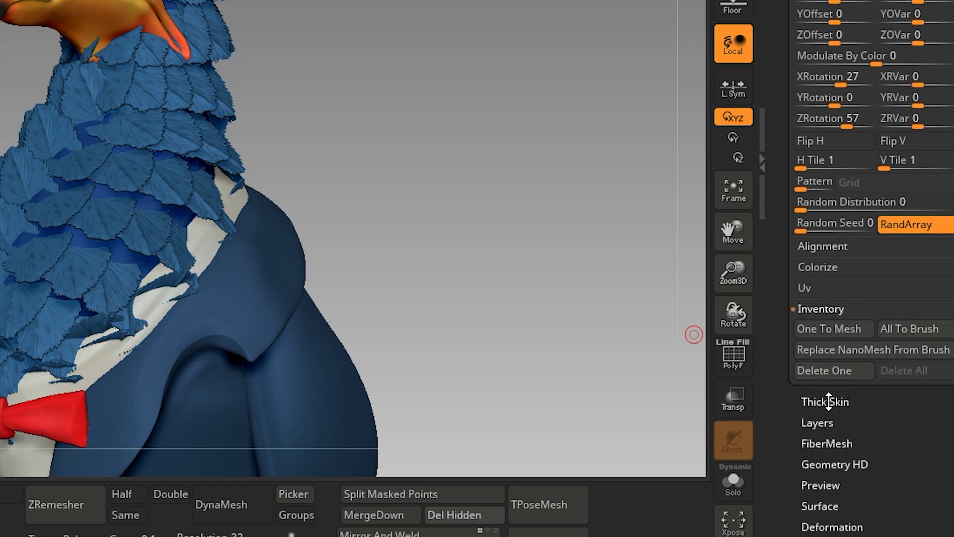
pyautogui.moveTo(828, 329)
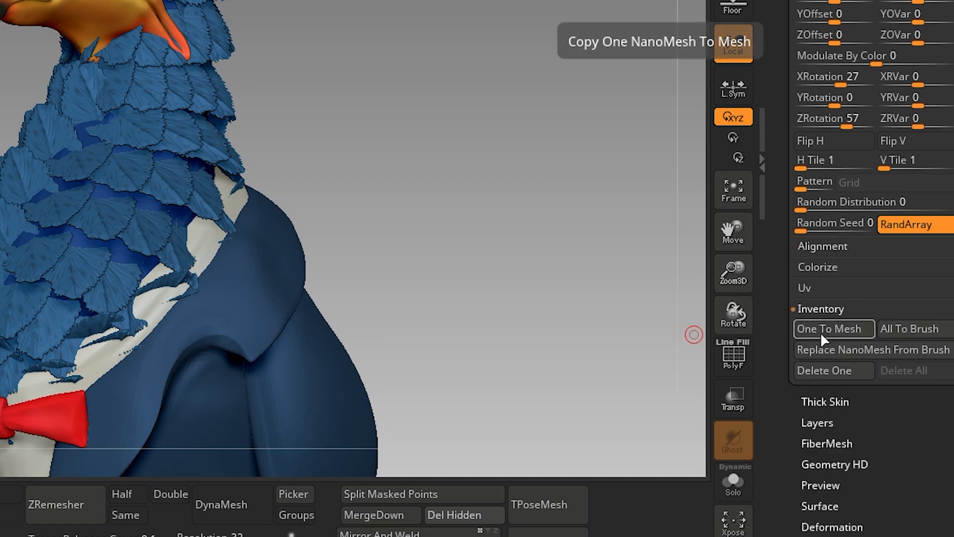